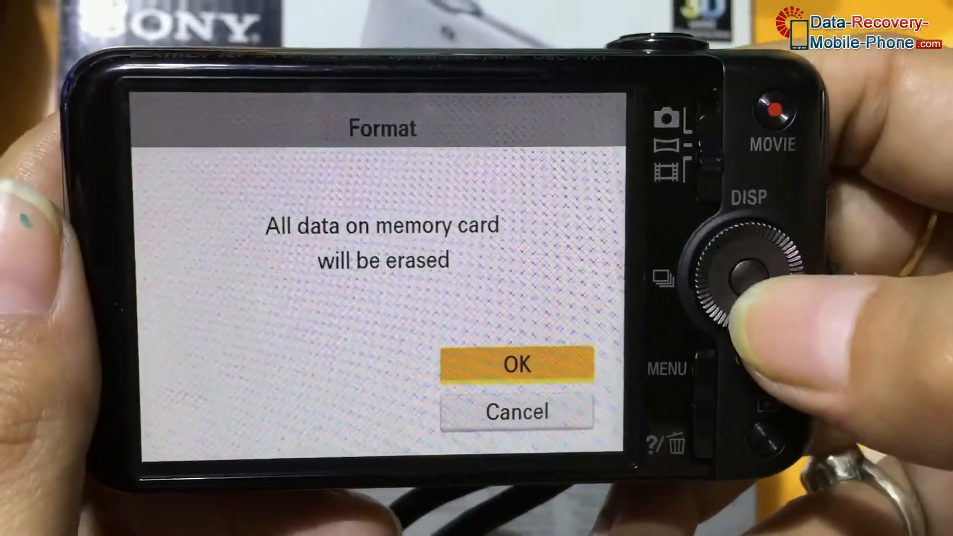
Confirm OK on the Sony camera's Format screen to erase the memory card
click(517, 365)
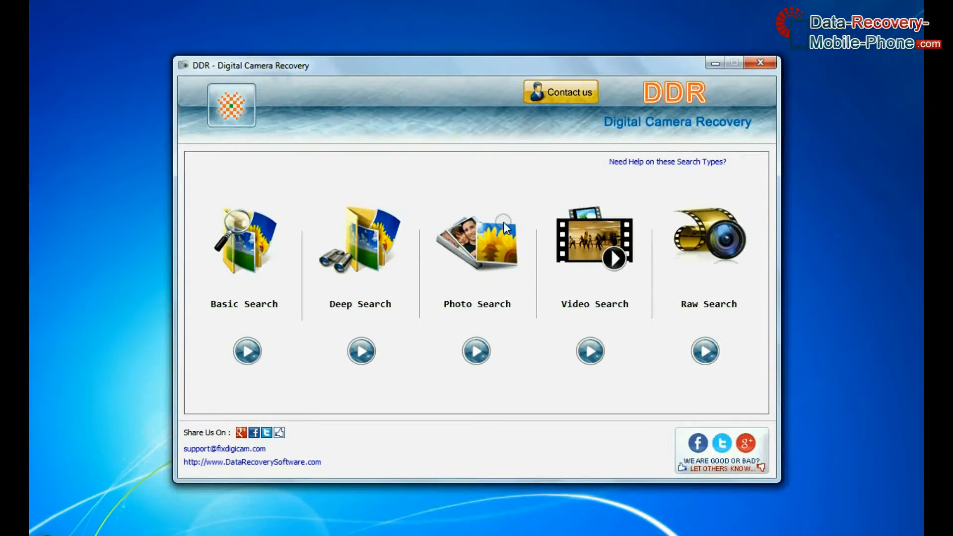
mouse_move(277, 315)
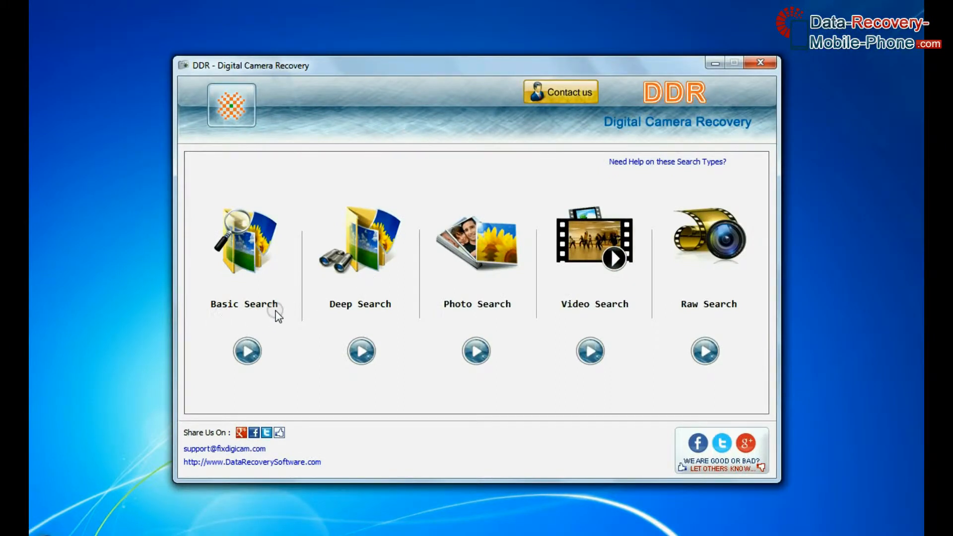
mouse_move(506, 316)
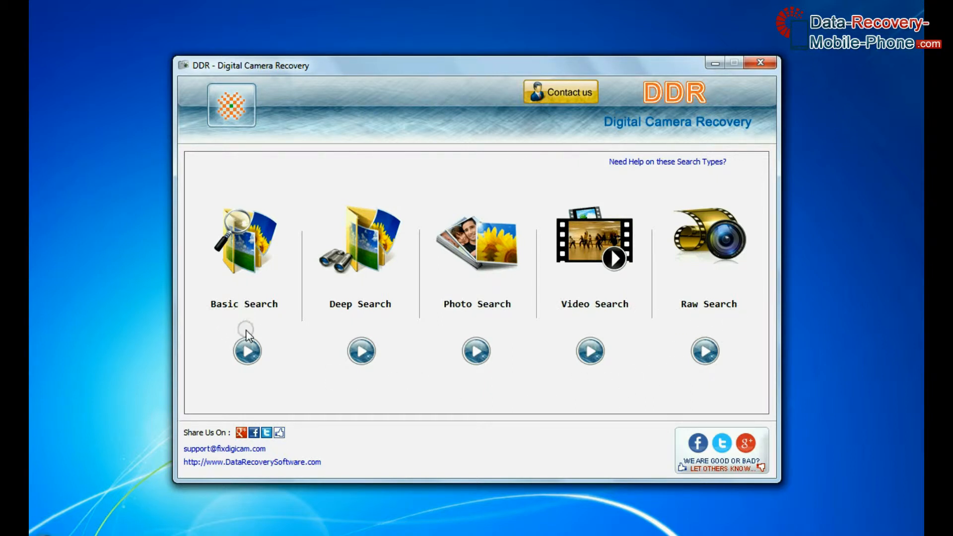
Launch Basic Search to list drives, including the Sony 1.83 GB removable media
click(246, 351)
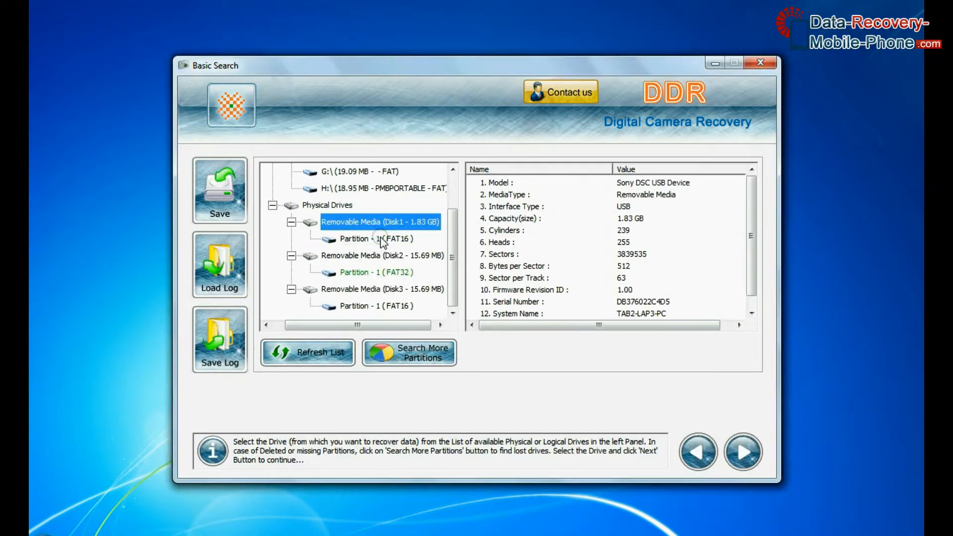
Back out of Basic Search, preview Deep Search and return, then start Photo Search
click(742, 452)
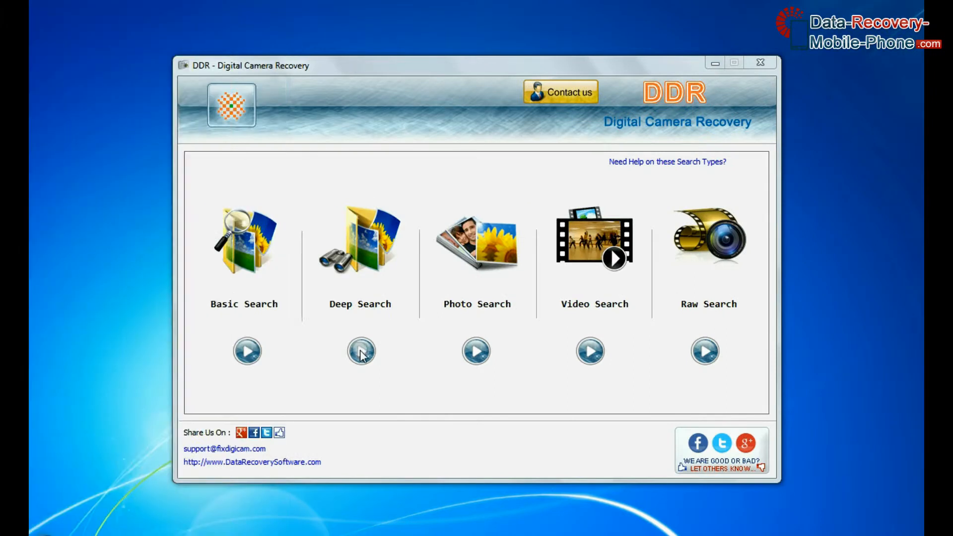
click(360, 352)
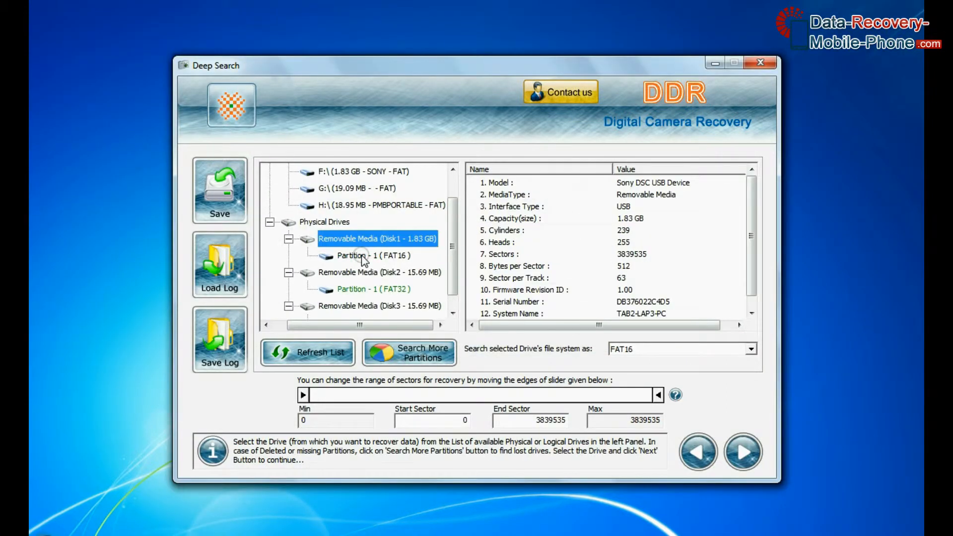
click(742, 452)
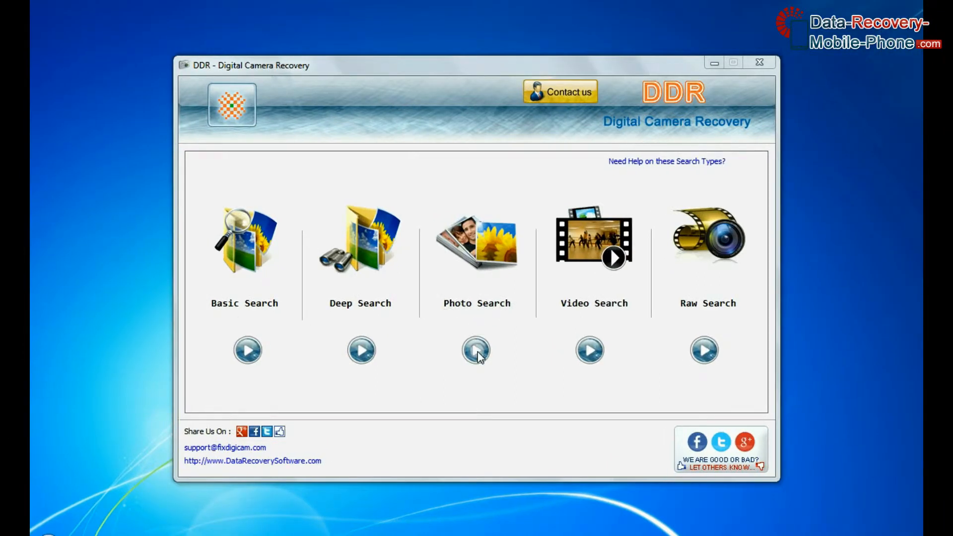
click(476, 350)
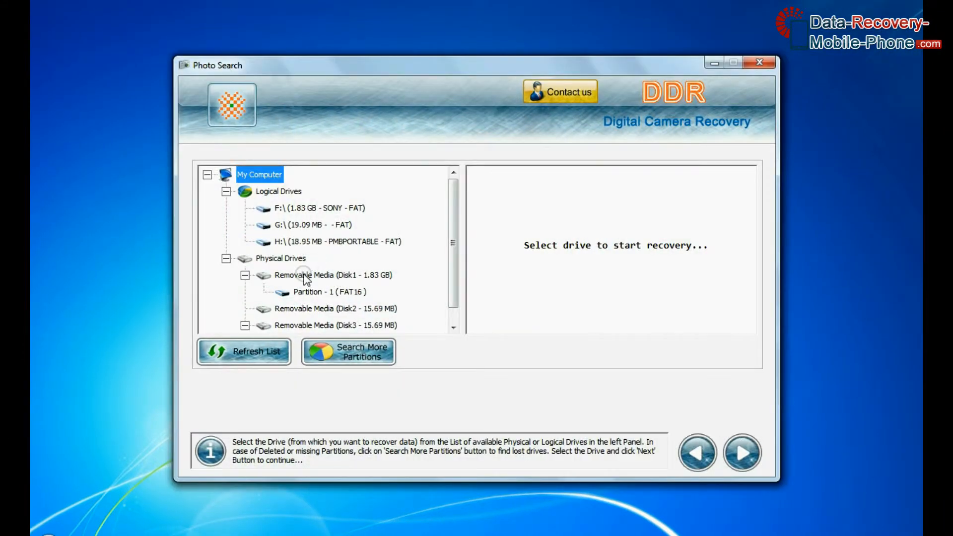
Scan Disk1's Partition - 1 (FAT16) for photos, saving them to D:\Recovered Data
click(329, 293)
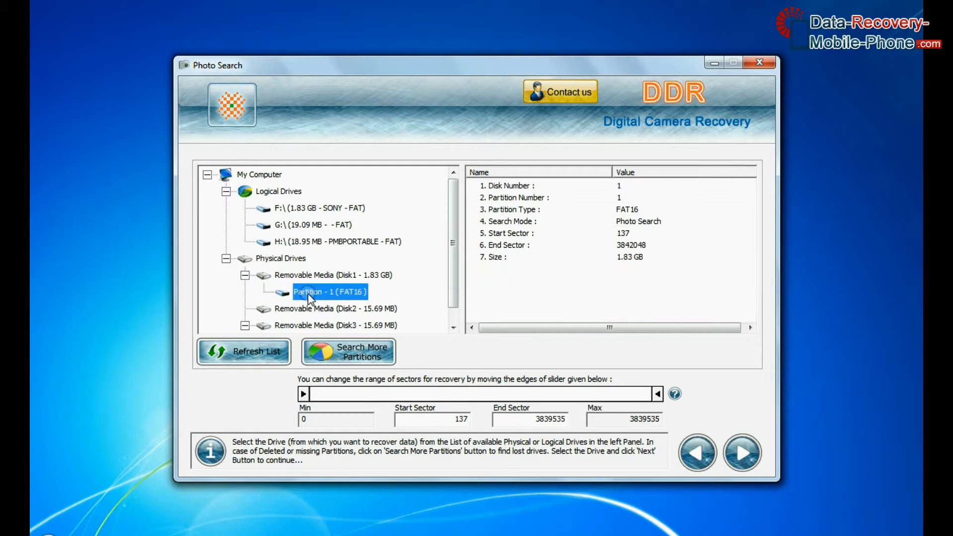
click(742, 453)
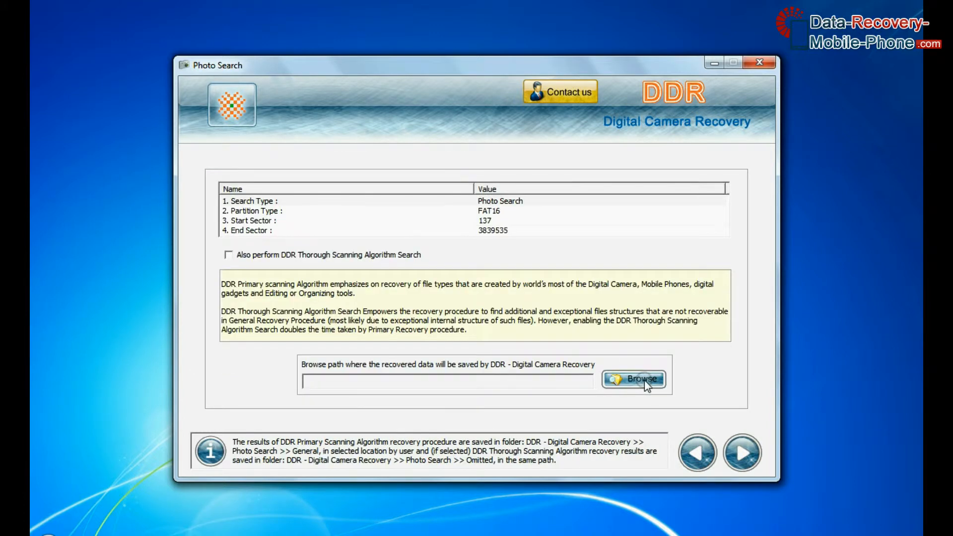
click(634, 378)
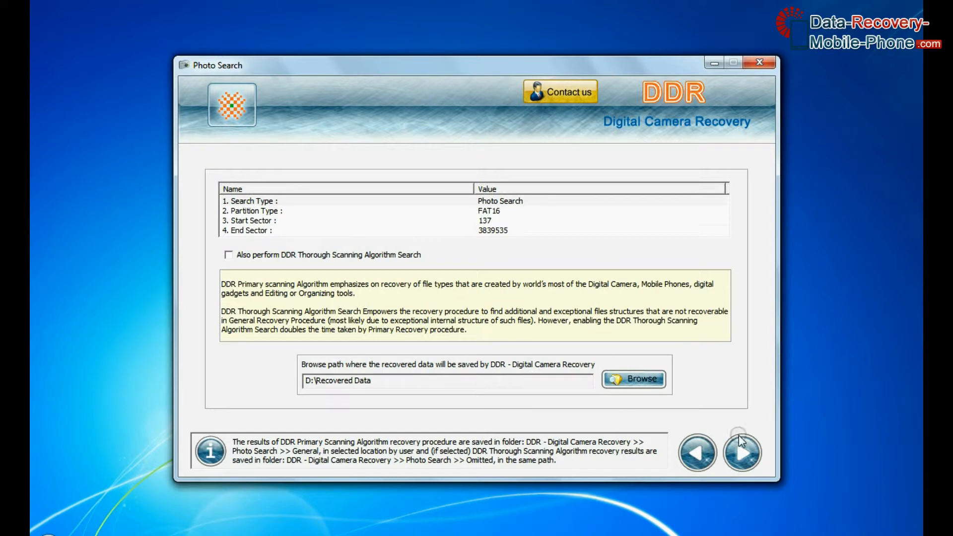
click(742, 452)
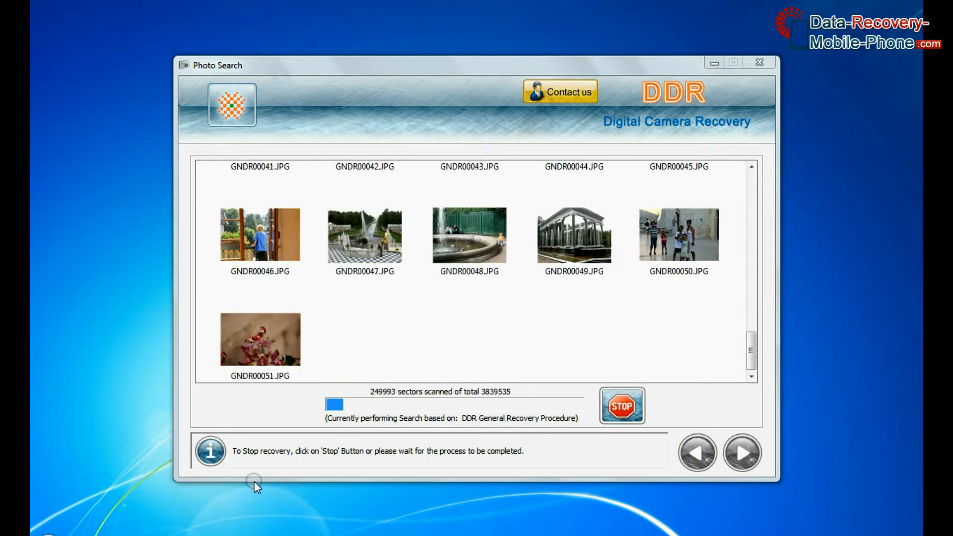
Set up Video Search on the card's FAT16 partition, limited to MTS files
click(621, 406)
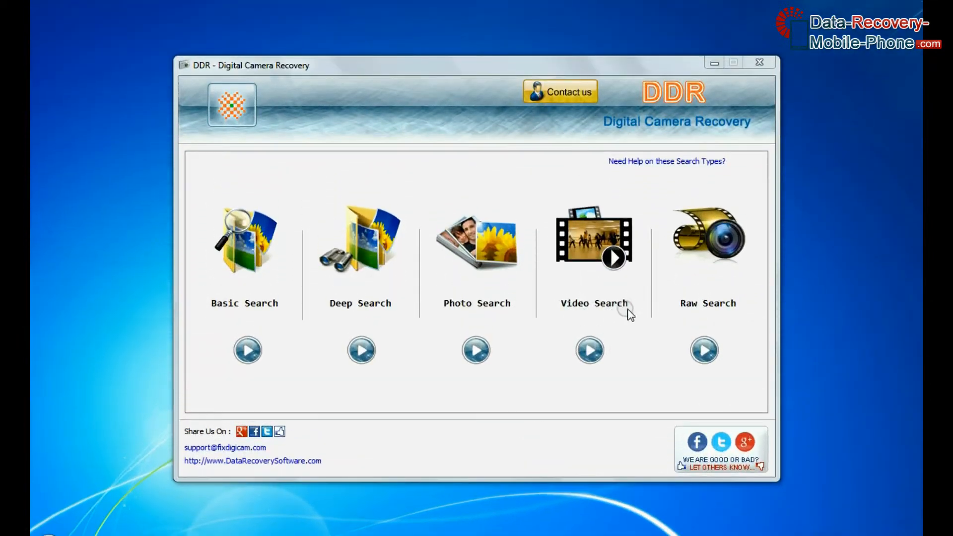
mouse_move(557, 314)
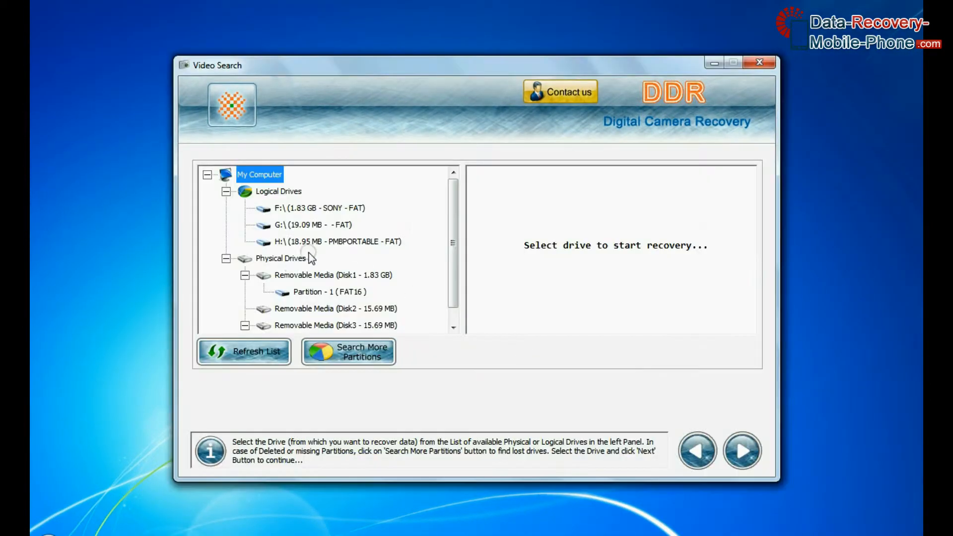
click(328, 292)
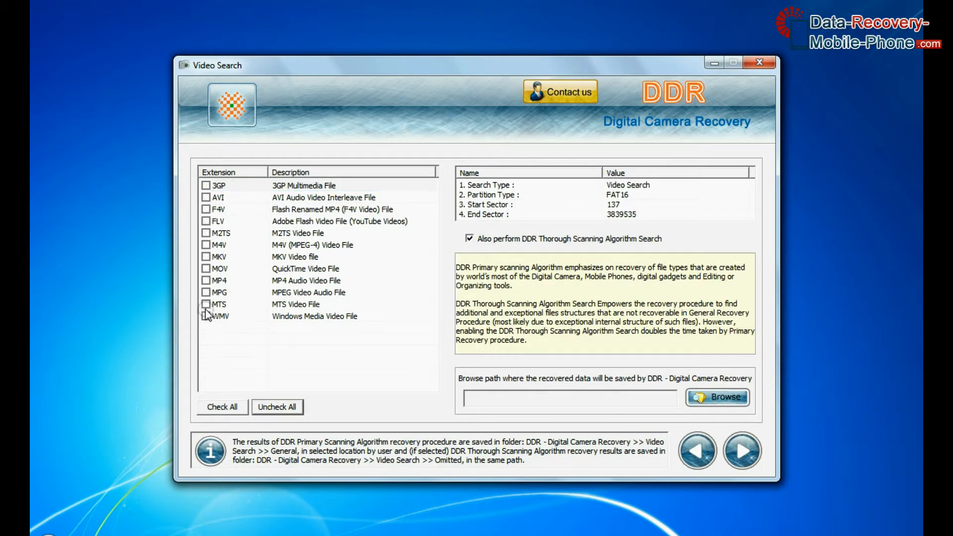
click(206, 304)
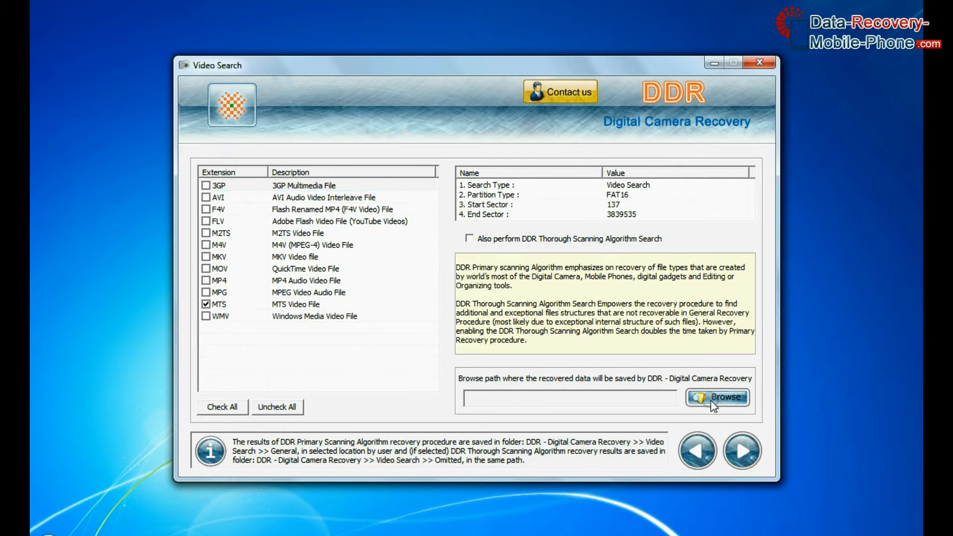
Recover the 26 MTS videos into D:\Recovered Data and show their containing folder
click(717, 398)
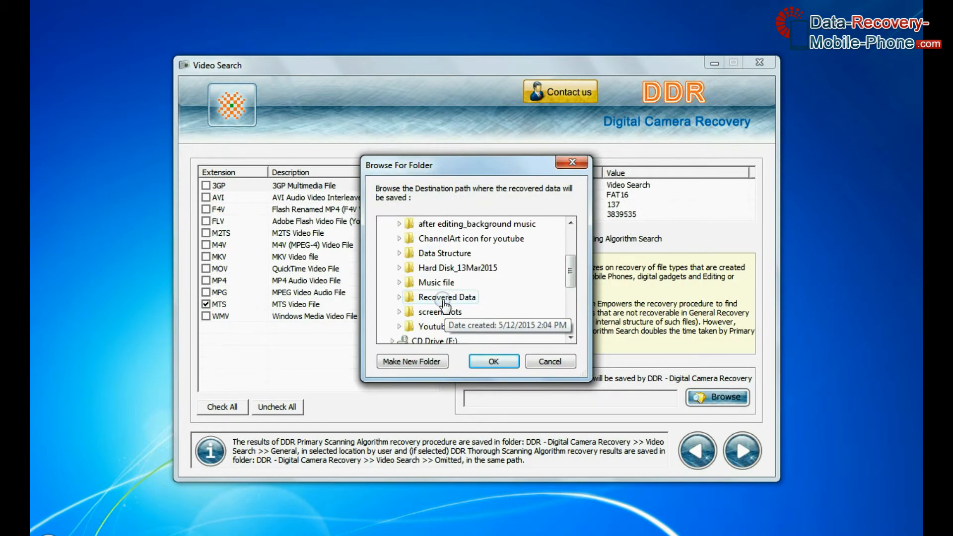
click(493, 361)
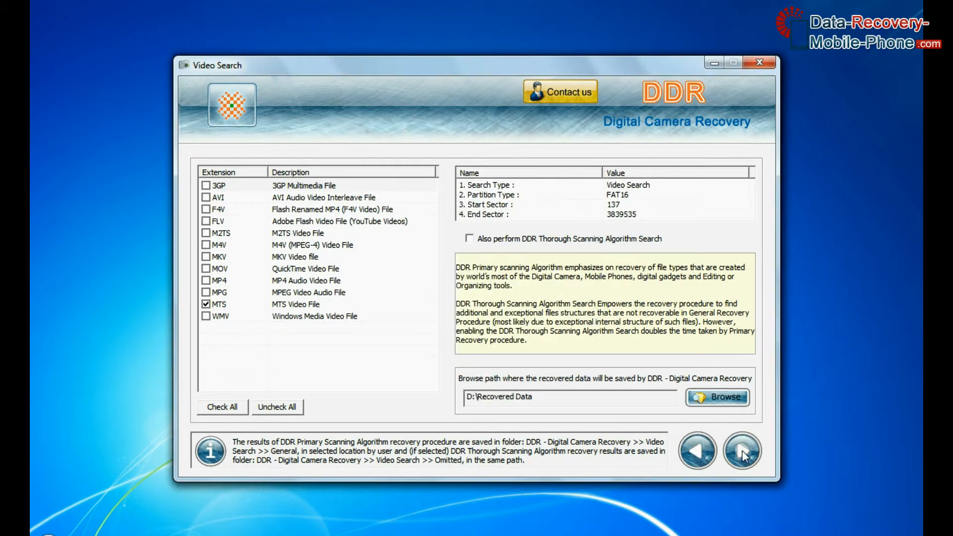
click(742, 452)
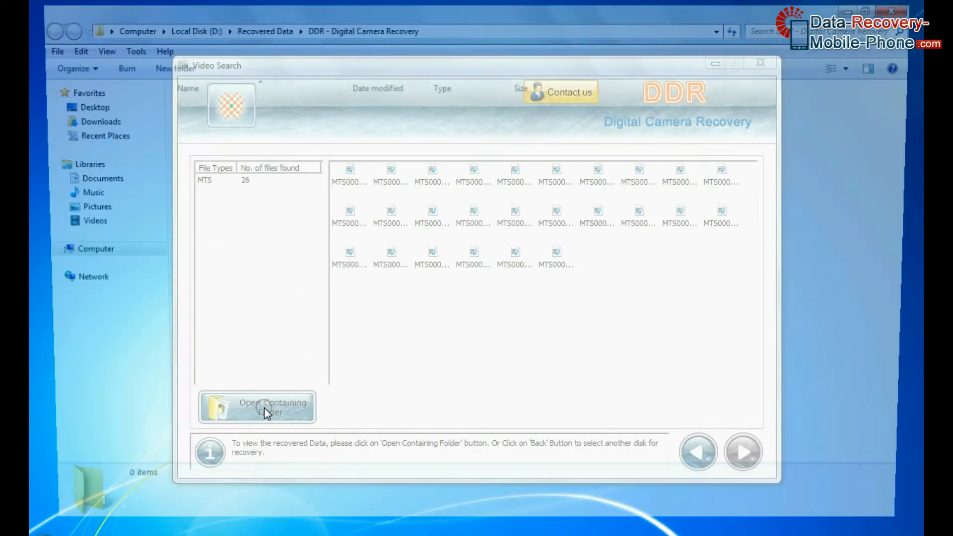
click(273, 407)
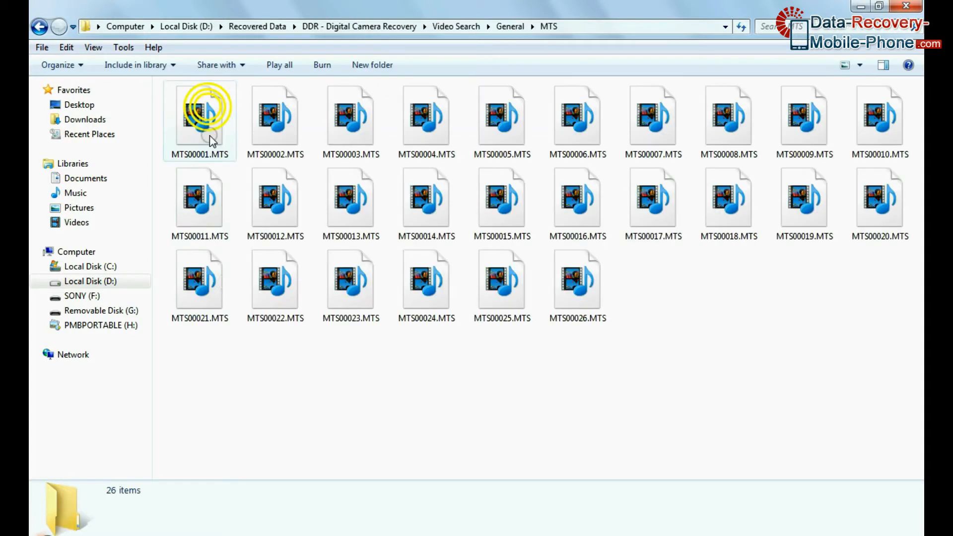